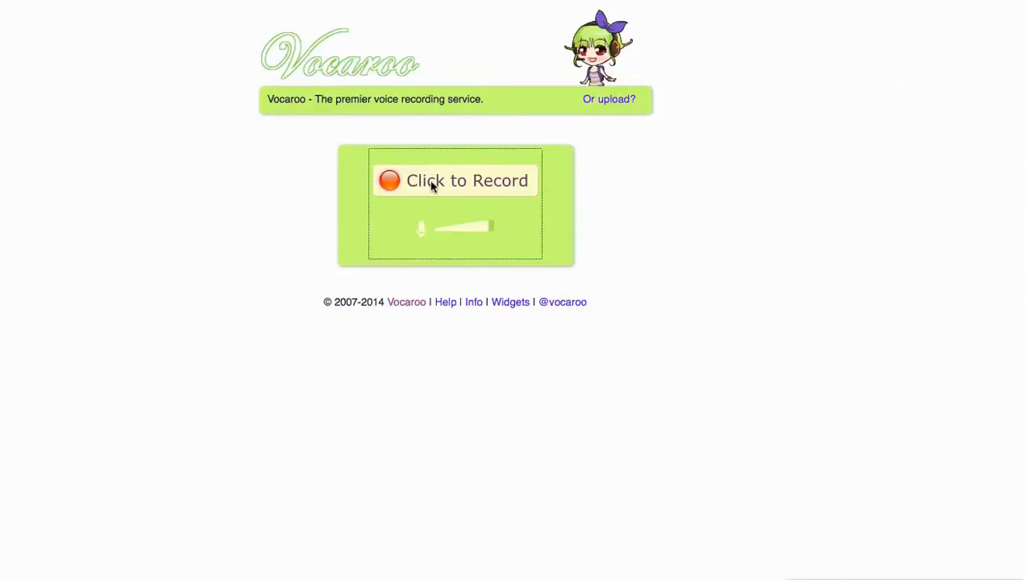
- Start a new Vocaroo voice recording, triggering the Flash camera-and-microphone access prompt
left_click(454, 180)
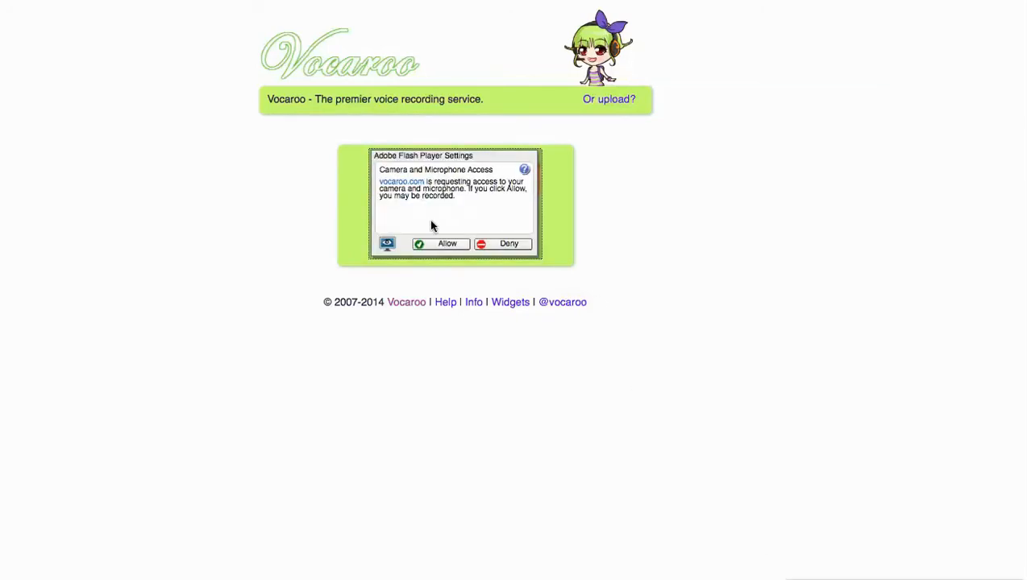
- Allow microphone access in the Adobe Flash Player Settings prompt so recording begins
left_click(447, 243)
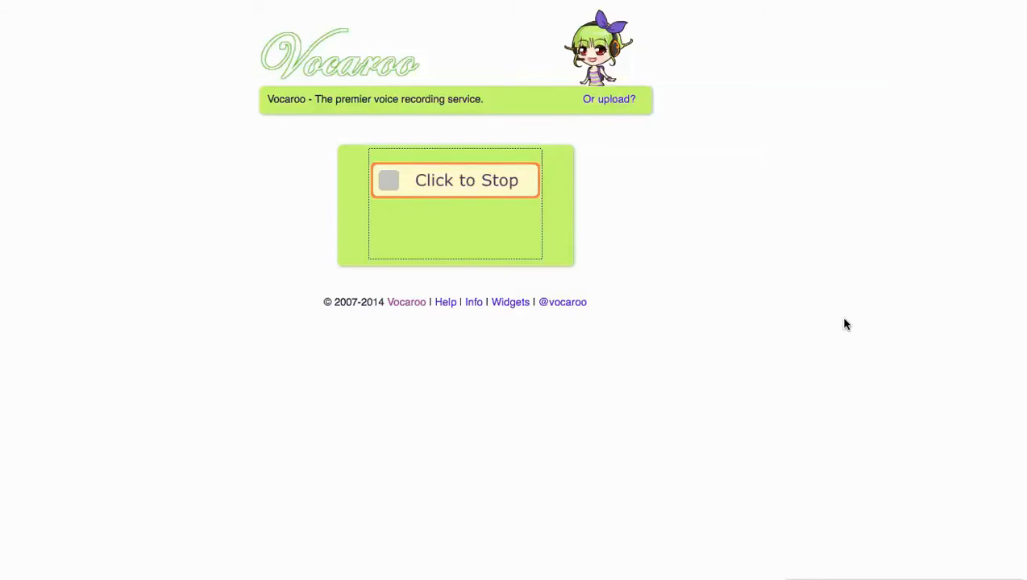
mouse_move(858, 344)
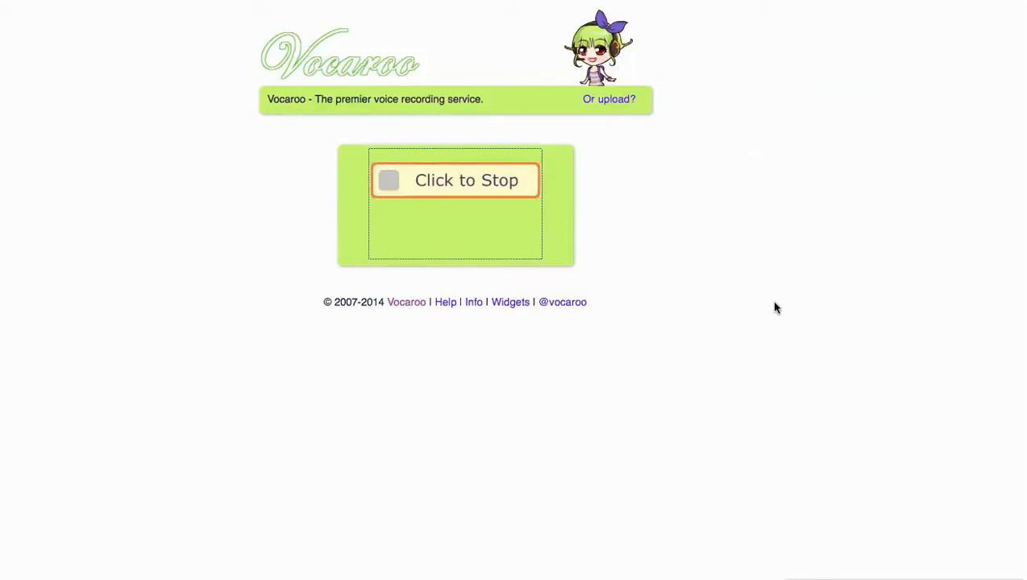
- Stop the recording, listen to the playback, and save it for sharing options
left_click(455, 180)
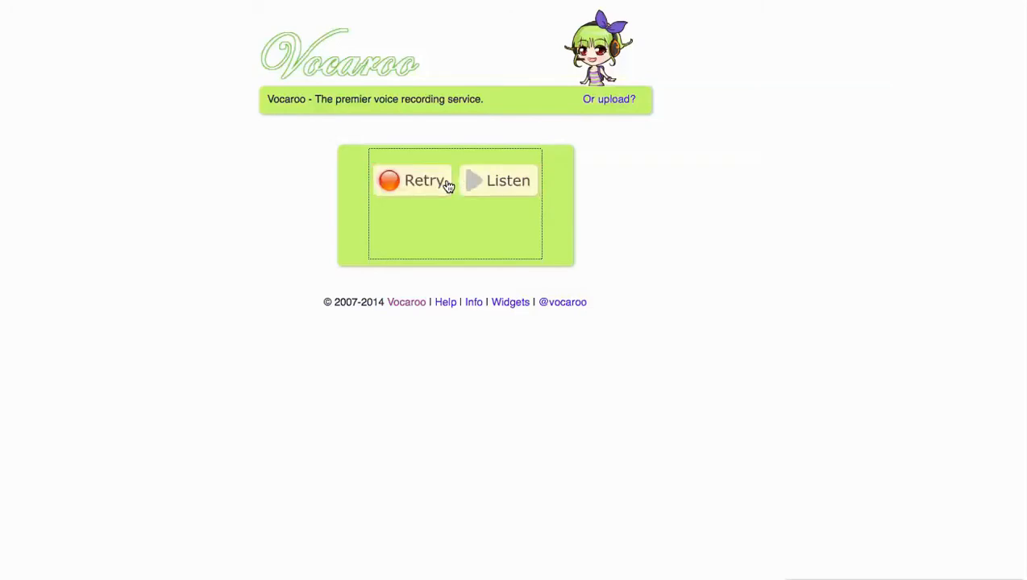
left_click(497, 180)
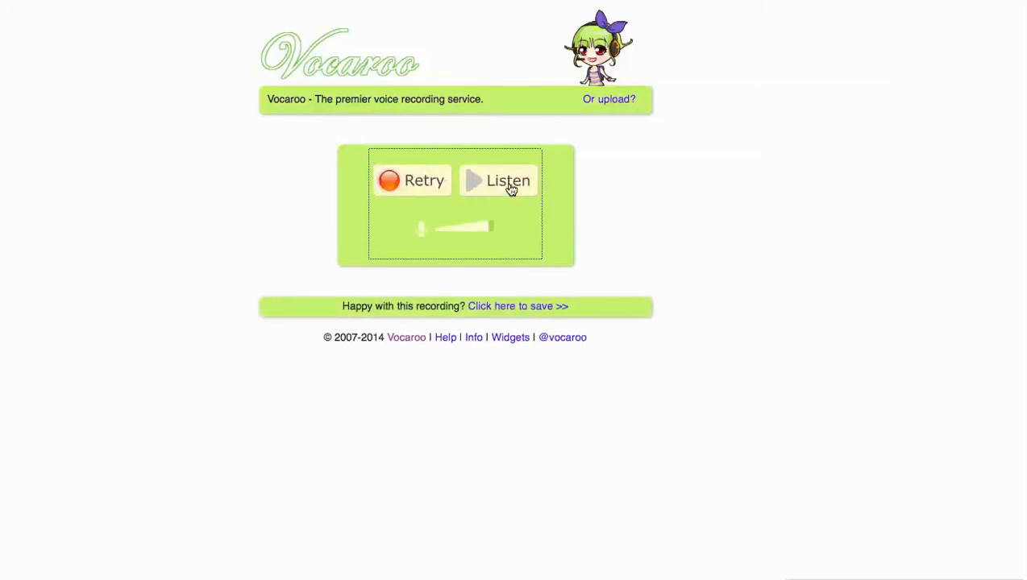
mouse_move(418, 185)
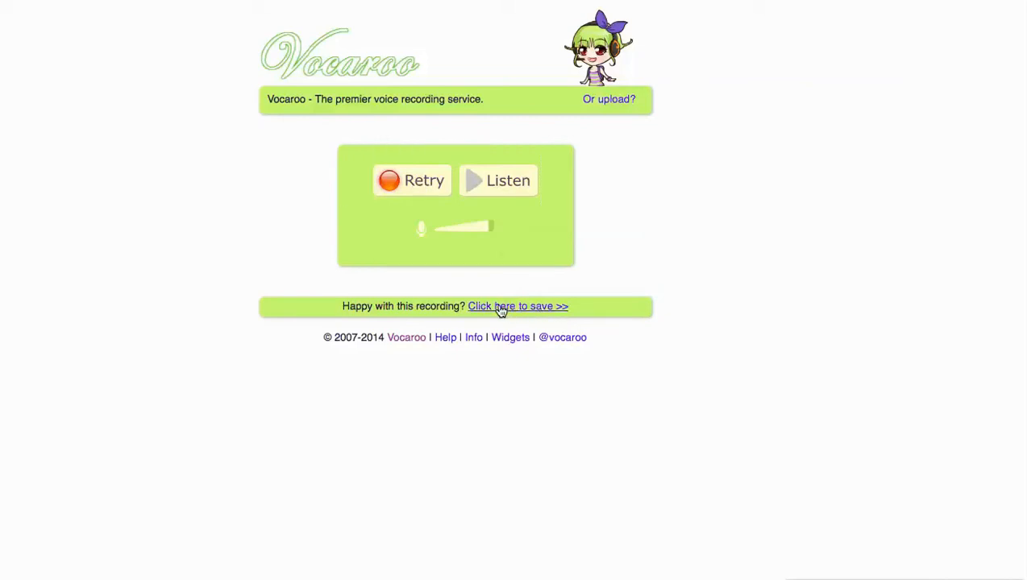
left_click(517, 306)
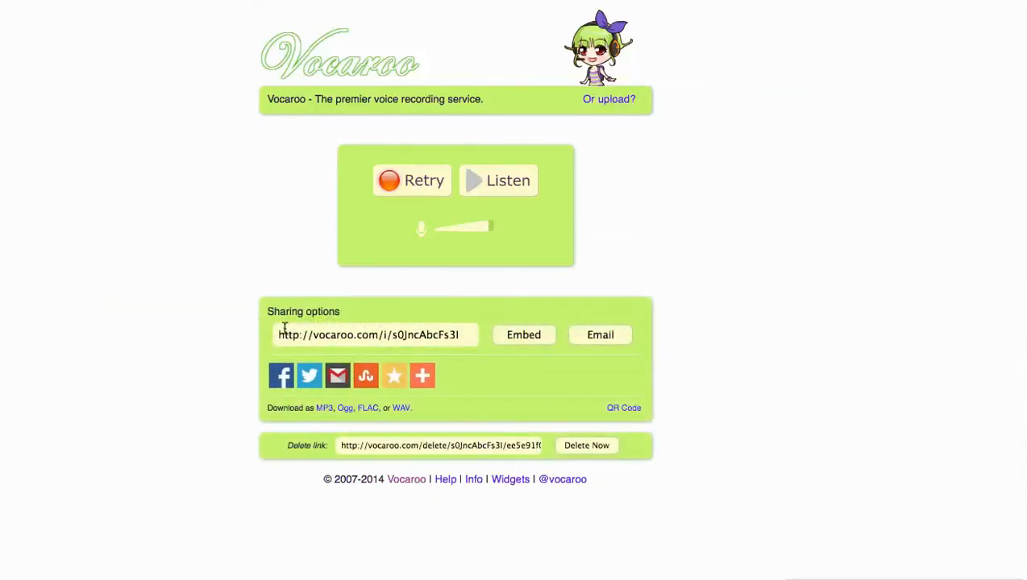
- Select the saved recording's link in the Sharing options URL box
left_click(422, 375)
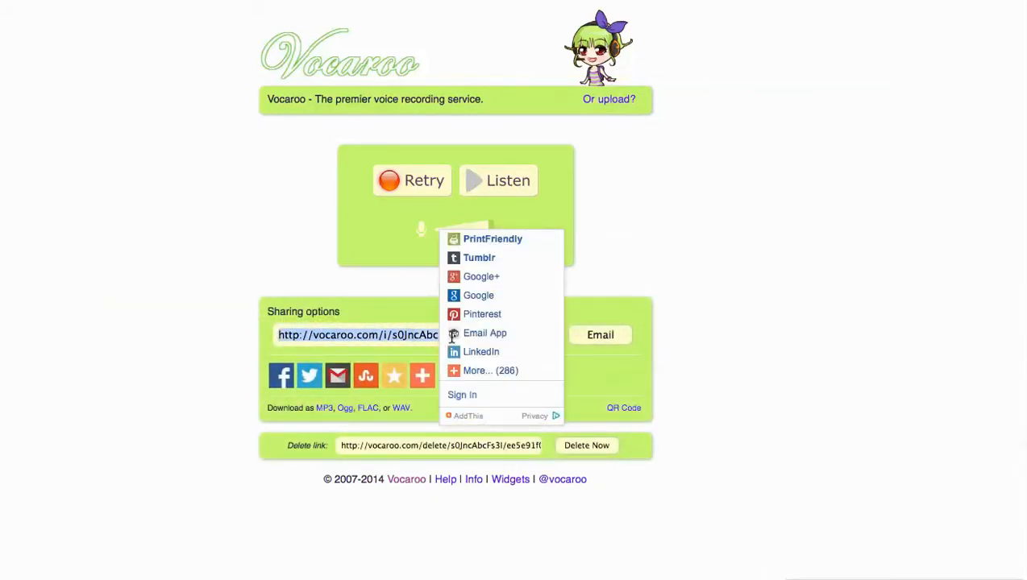
mouse_move(716, 437)
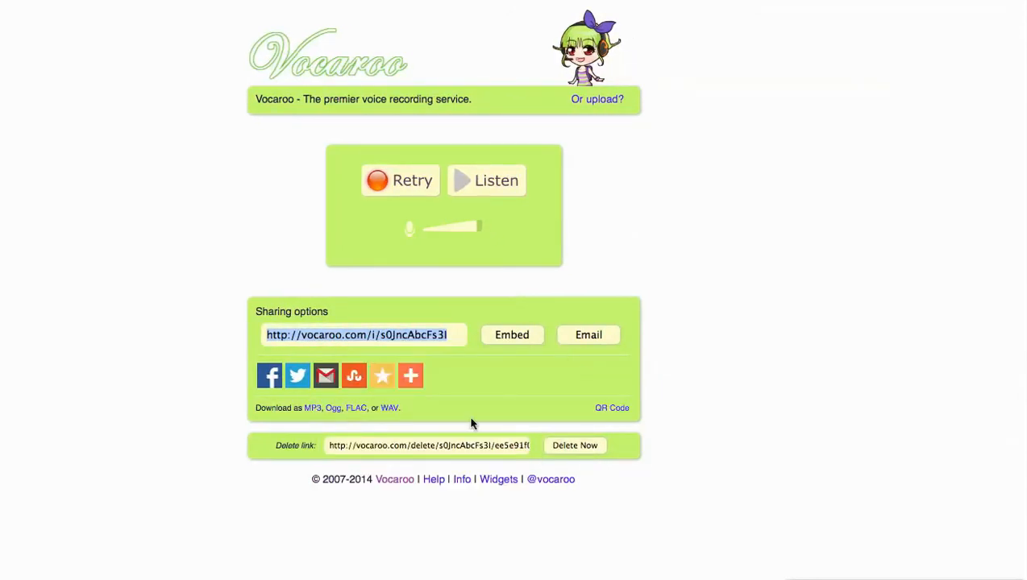
mouse_move(779, 433)
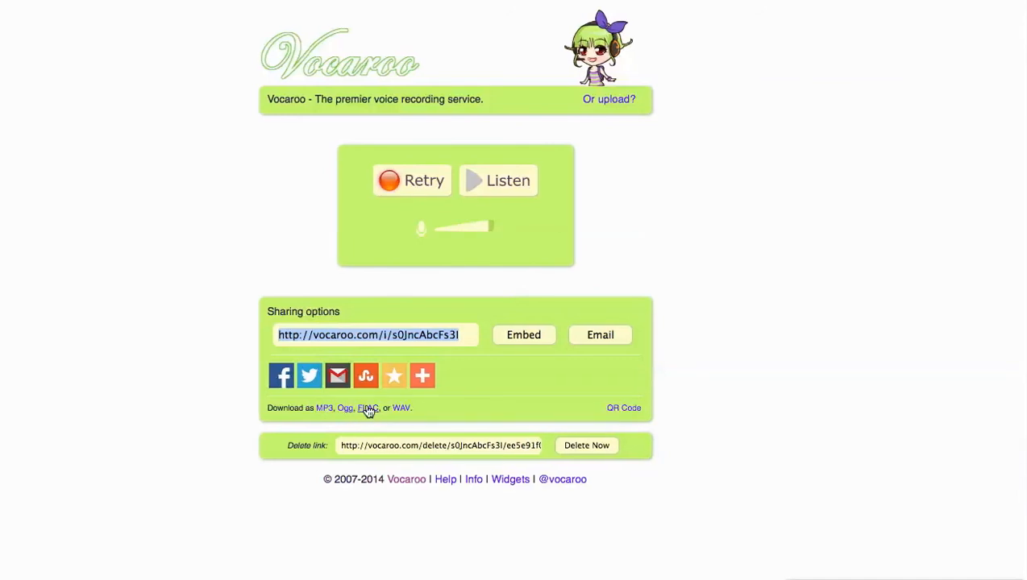
mouse_move(410, 411)
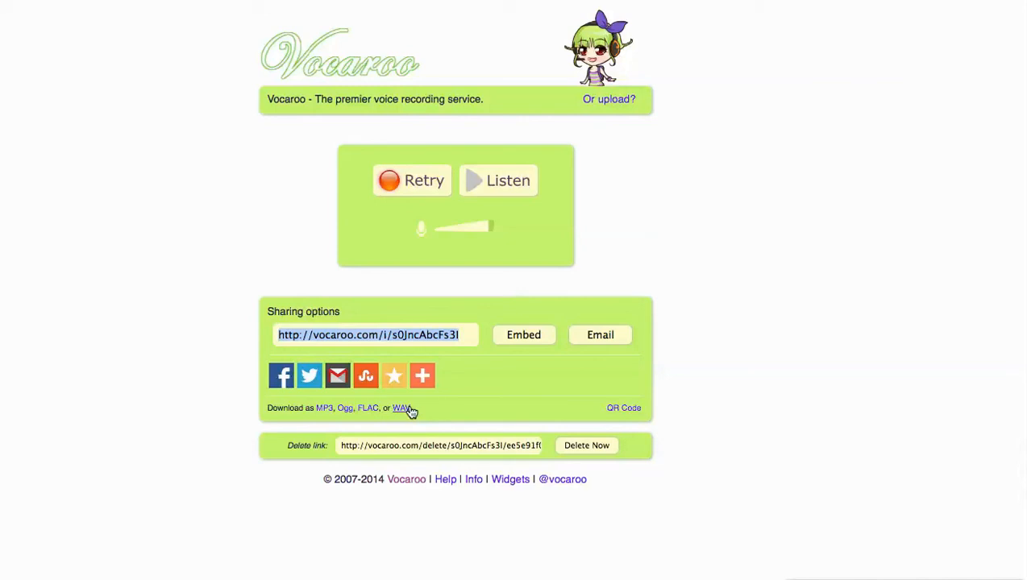
mouse_move(319, 411)
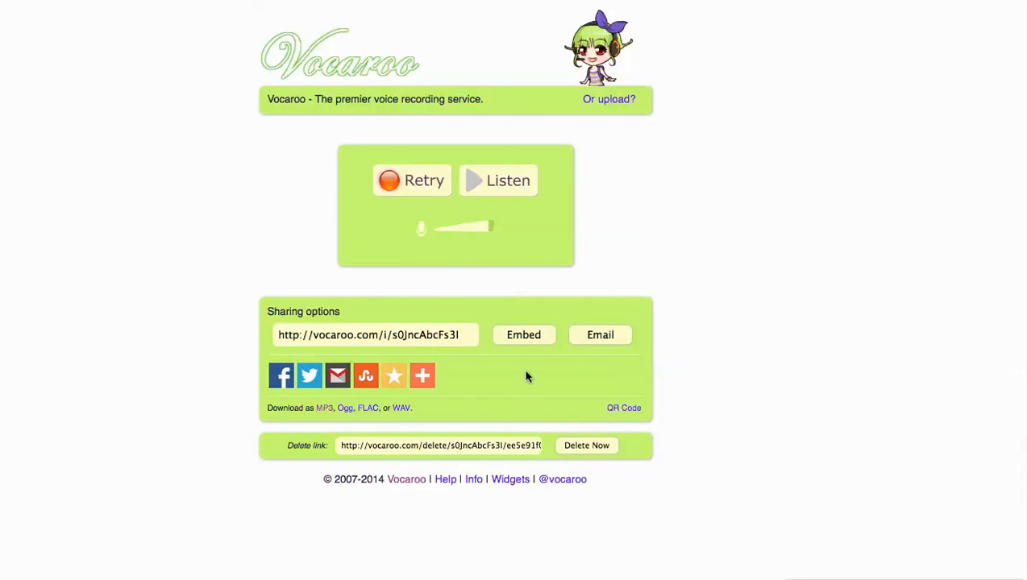
mouse_move(527, 377)
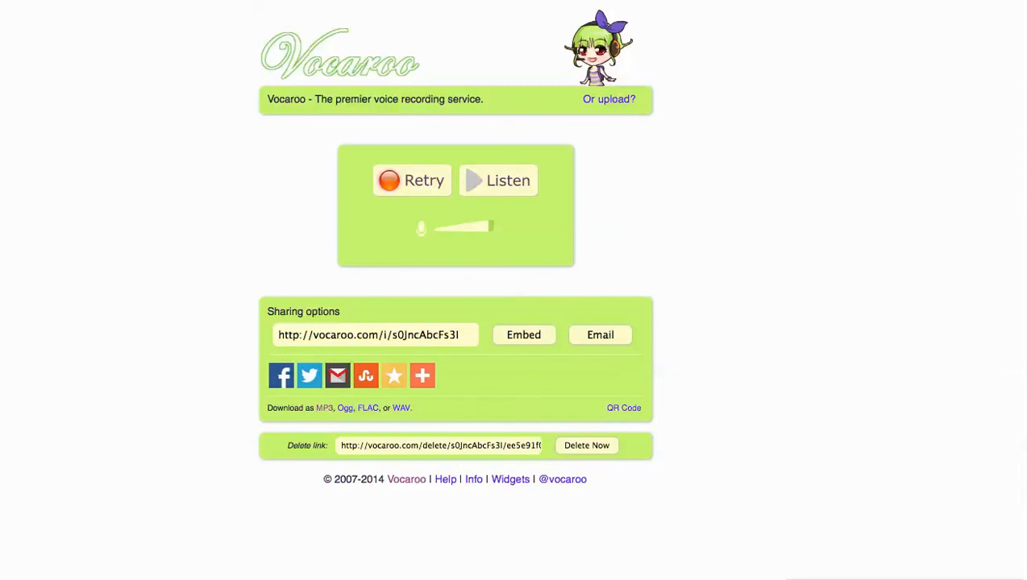